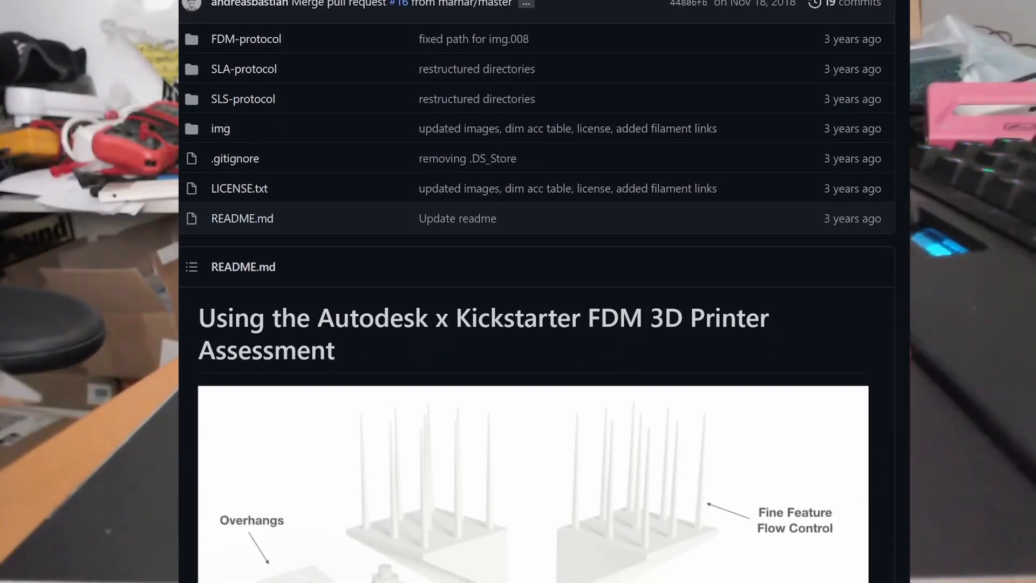
# - Scroll the GitHub README to the Dimensional Accuracy section and its example measurement table
pyautogui.scroll(-3)
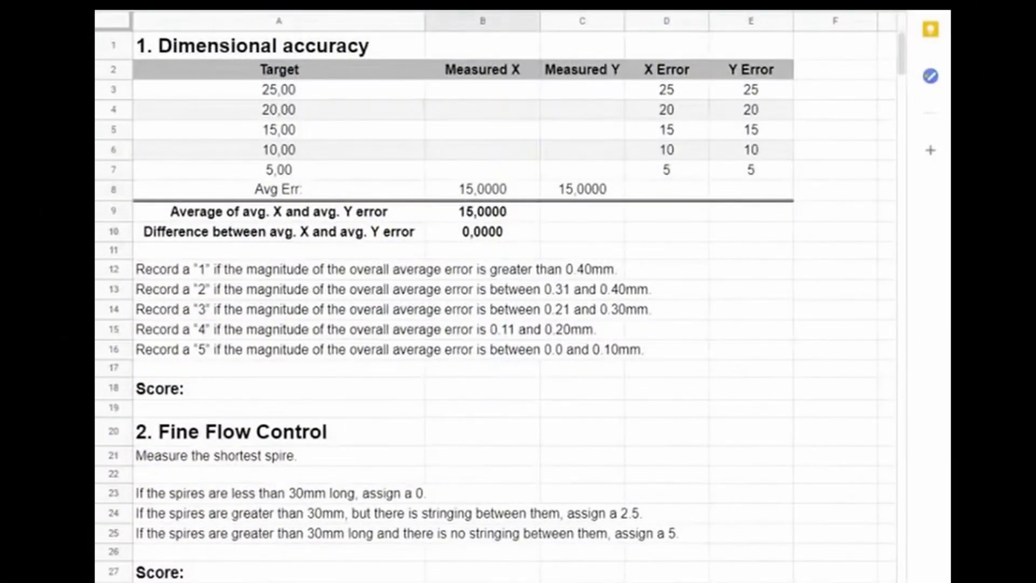
pyautogui.scroll(-3)
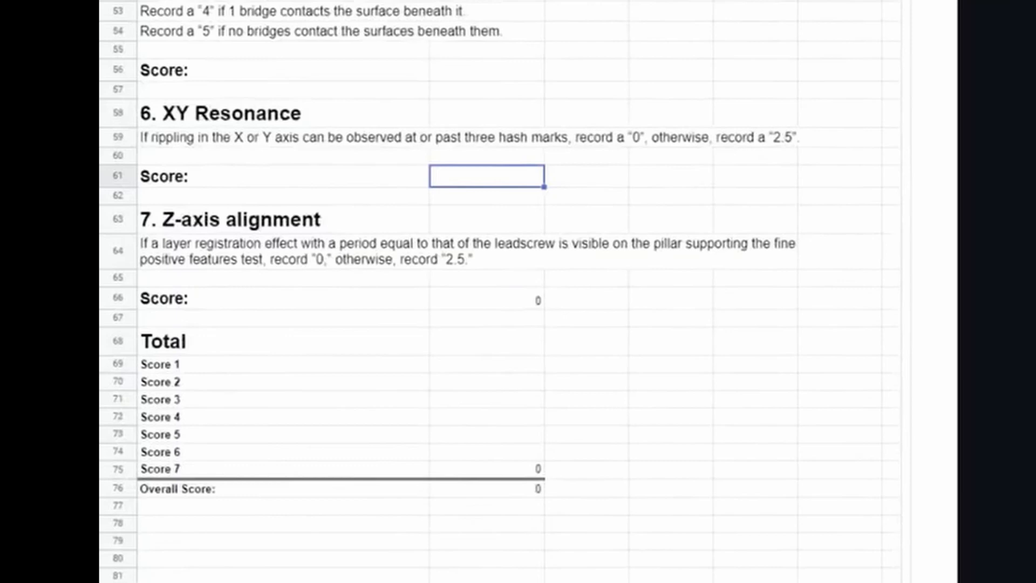
pyautogui.scroll(3)
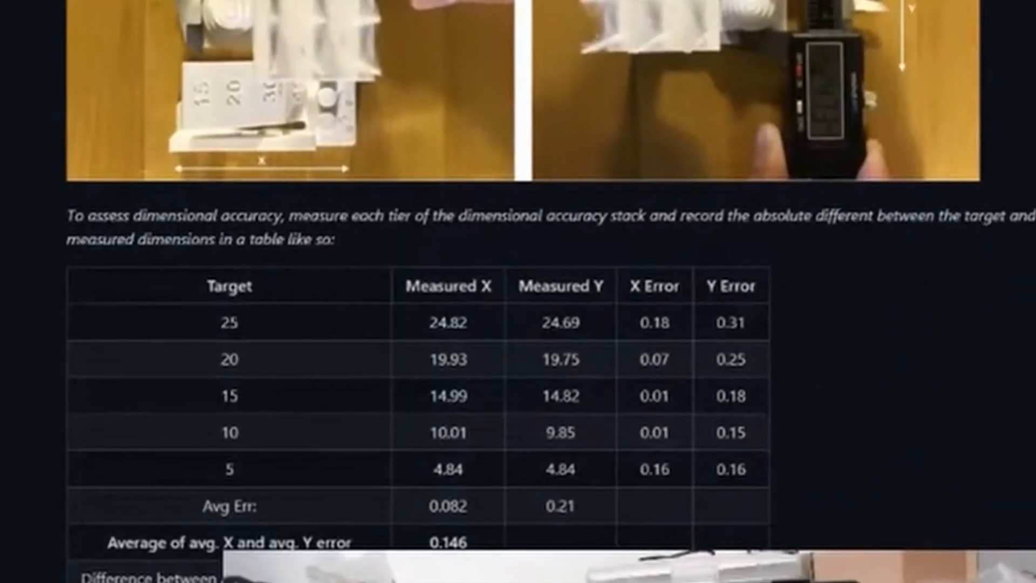
pyautogui.scroll(-3)
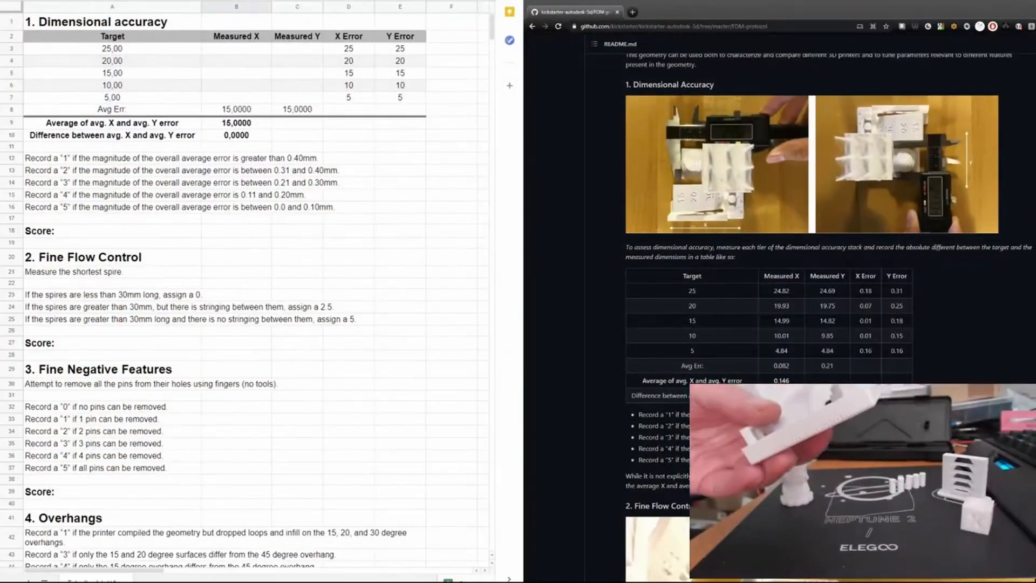
# - Enter the measured X and Y readings (24,98, 24,81, 24,97, 14,82, 9,97, 10,05) in rows 3–7
pyautogui.write('24,98')
pyautogui.write('24,7')
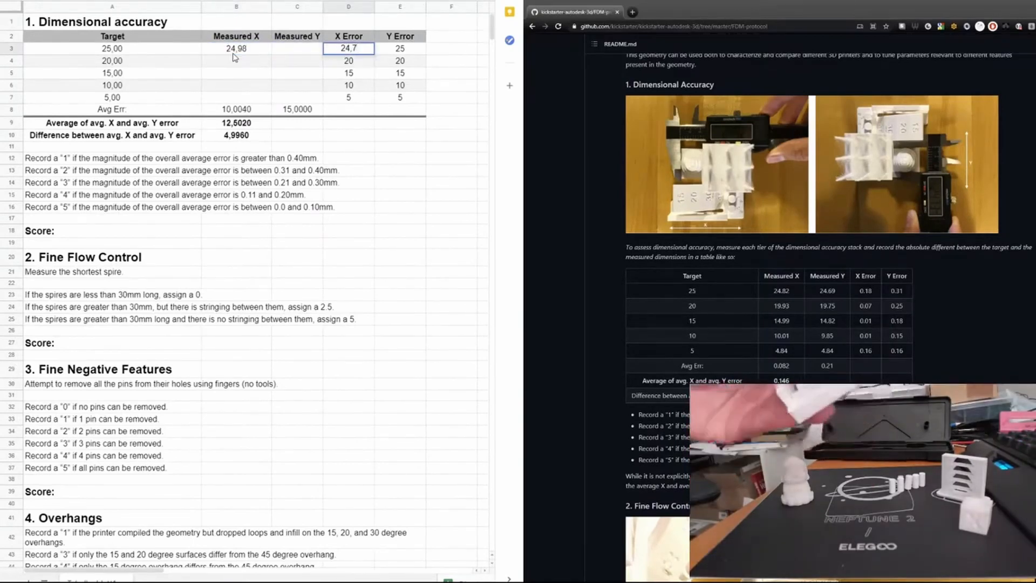
pyautogui.write('24,81')
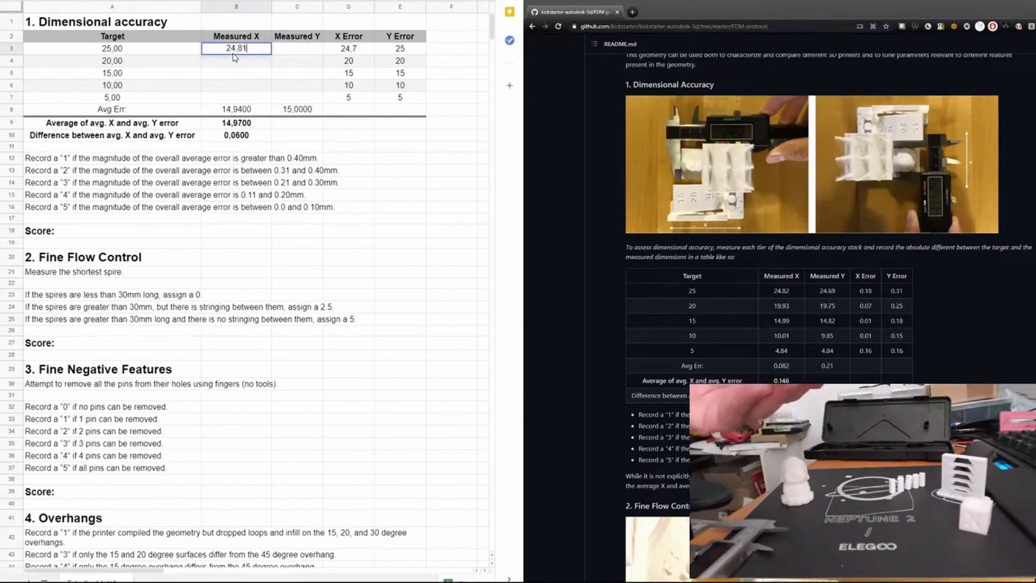
pyautogui.click(296, 48)
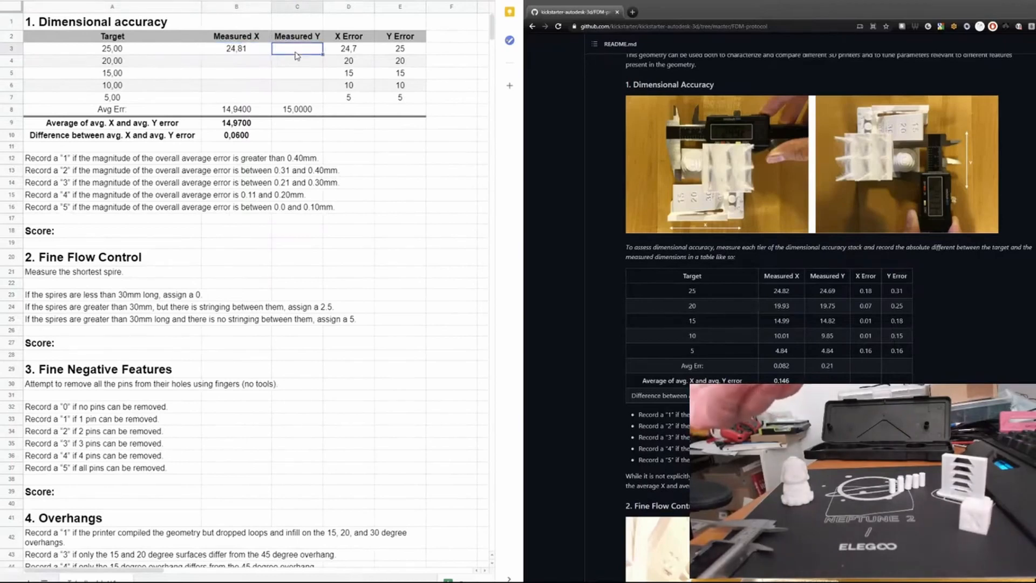
pyautogui.write('24')
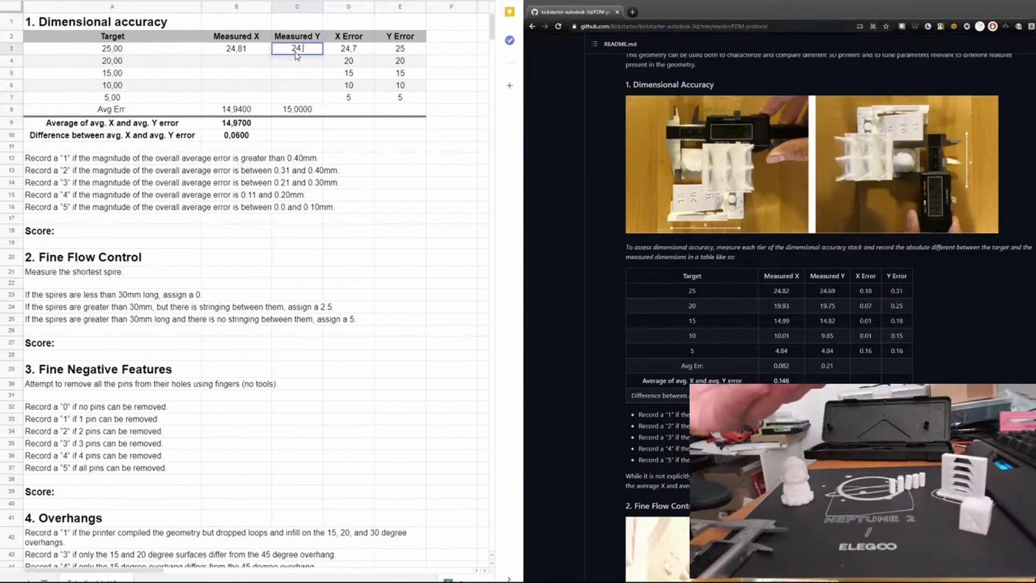
pyautogui.write('24,97')
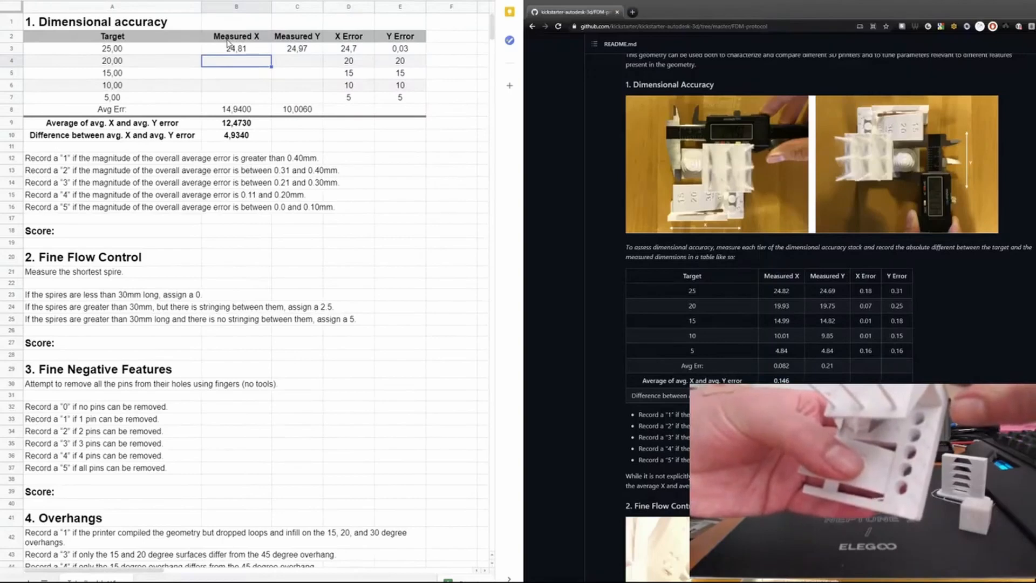
pyautogui.write('19,8')
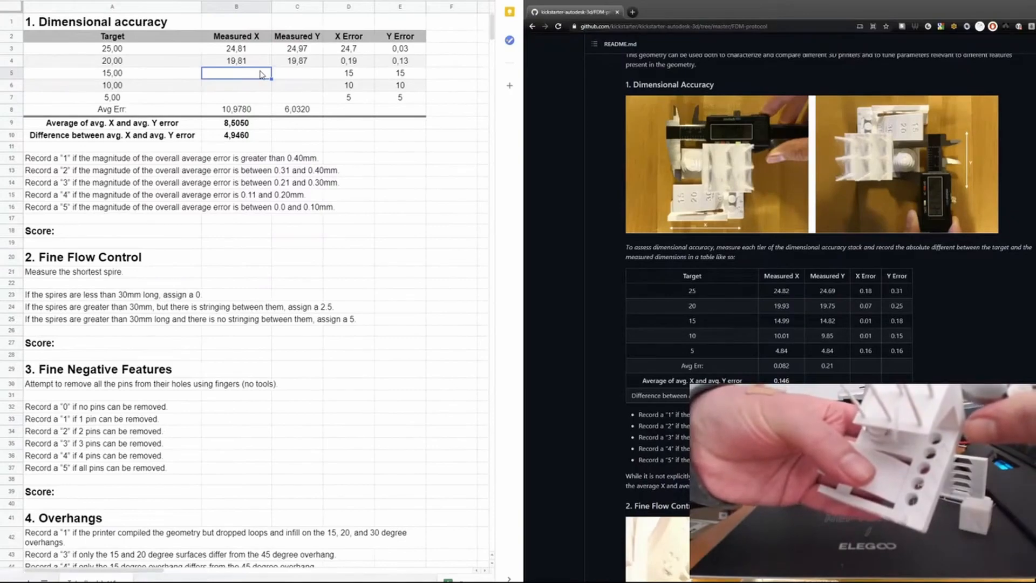
pyautogui.write('14,82')
pyautogui.click(296, 73)
pyautogui.write('14,97')
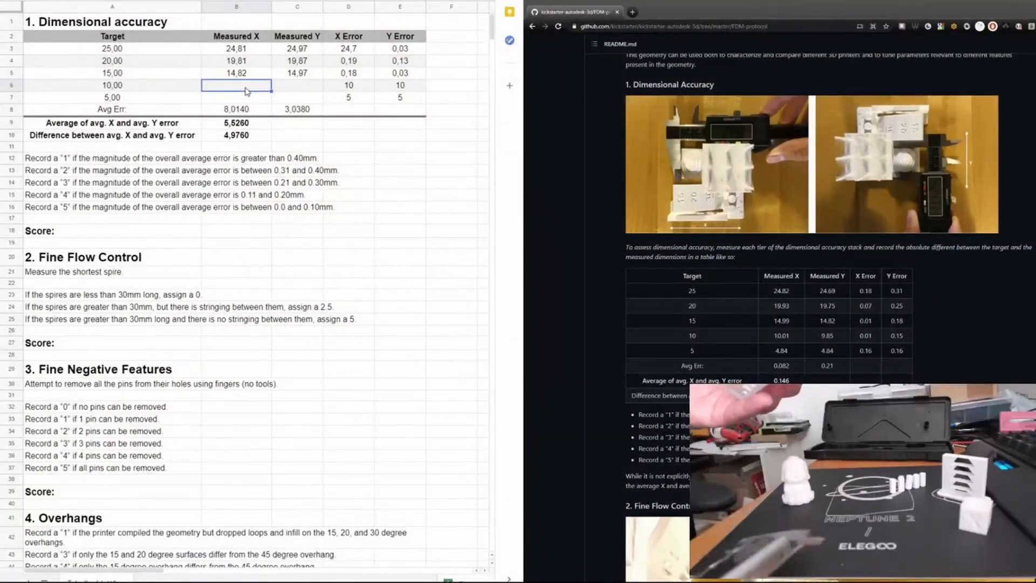
pyautogui.write('9,97')
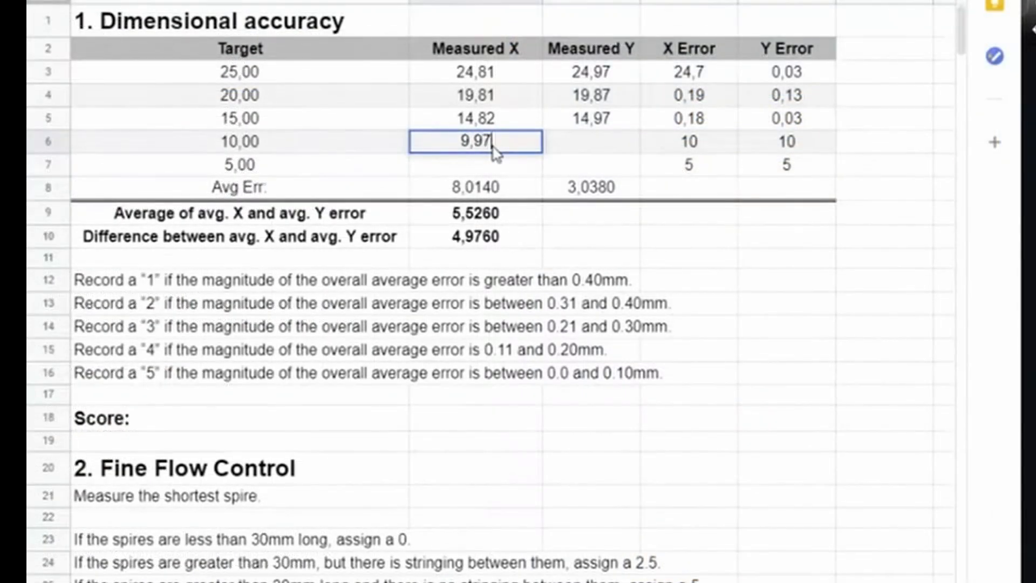
pyautogui.write('10,05')
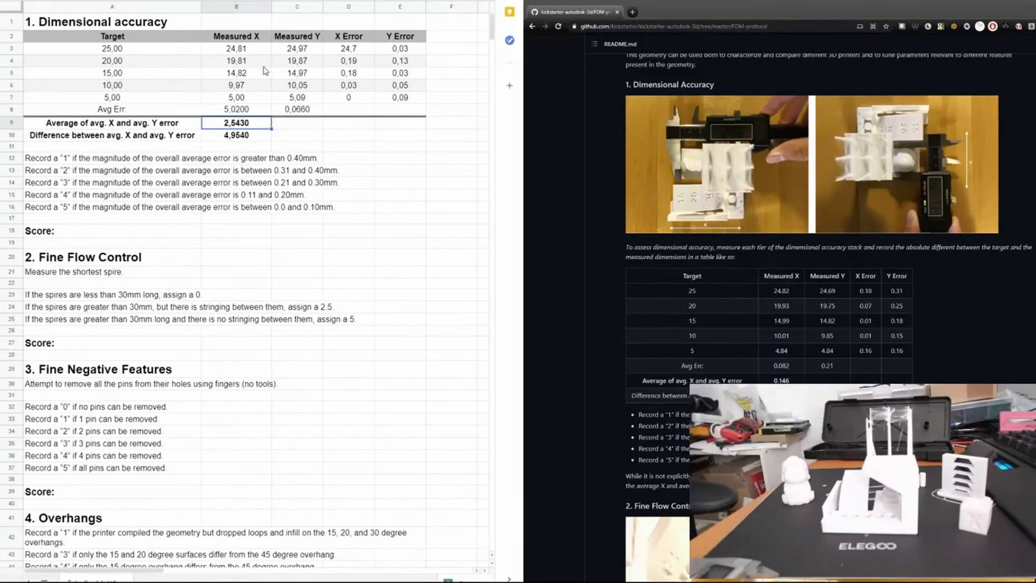
pyautogui.moveTo(306, 116)
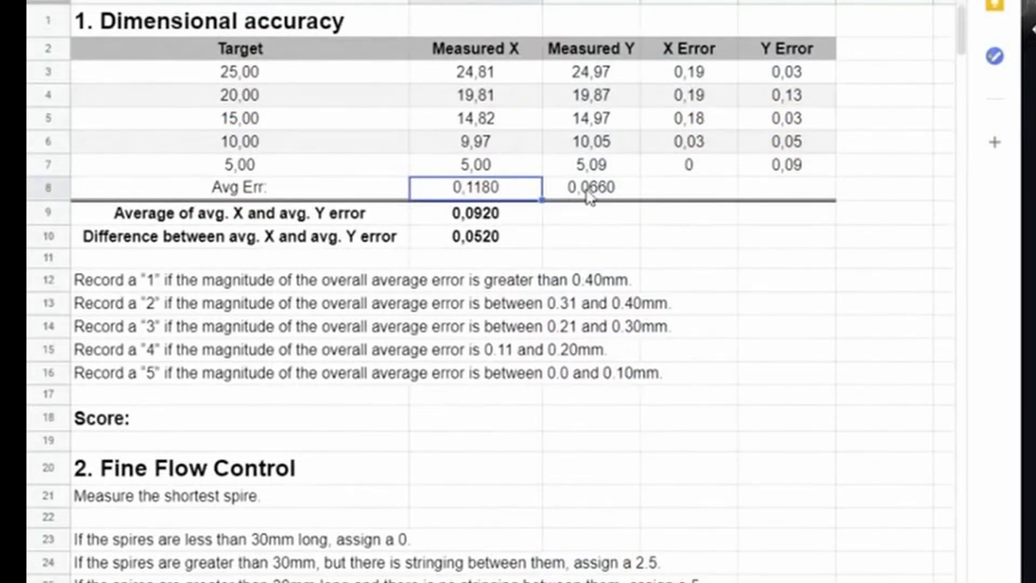
pyautogui.moveTo(428, 238)
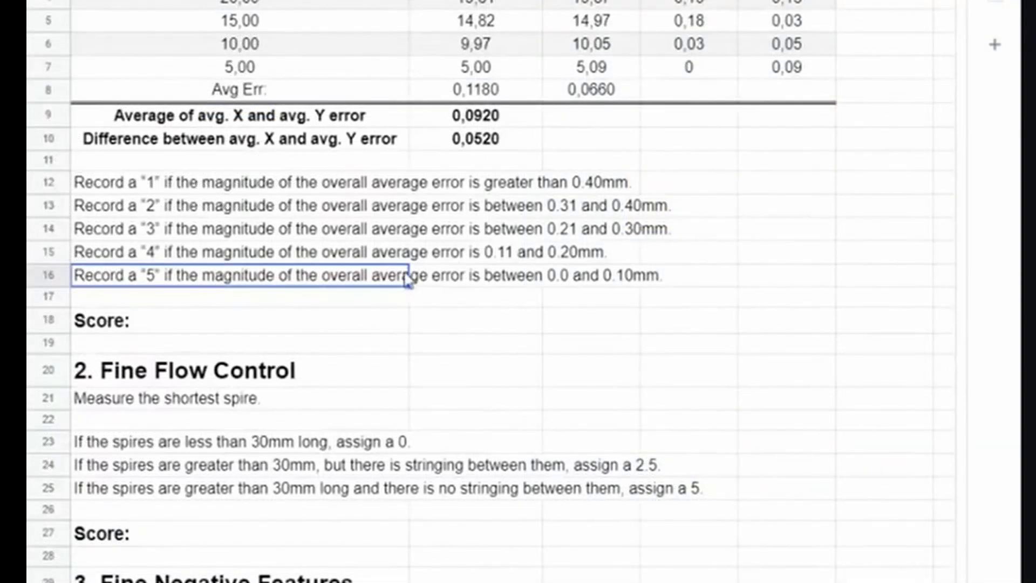
pyautogui.moveTo(469, 281)
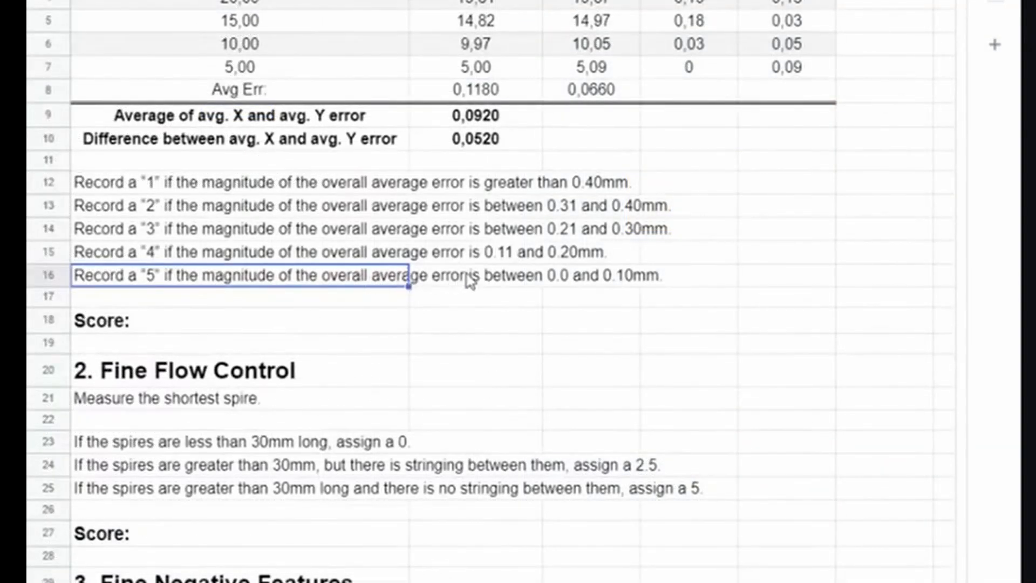
pyautogui.moveTo(608, 292)
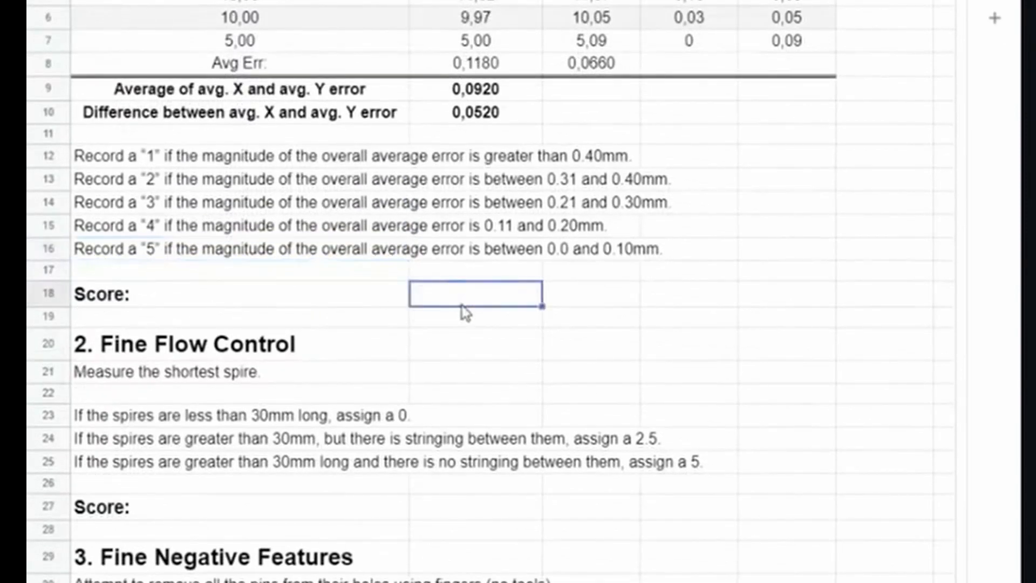
# - Enter 5 as the Dimensional accuracy score
pyautogui.write('5')
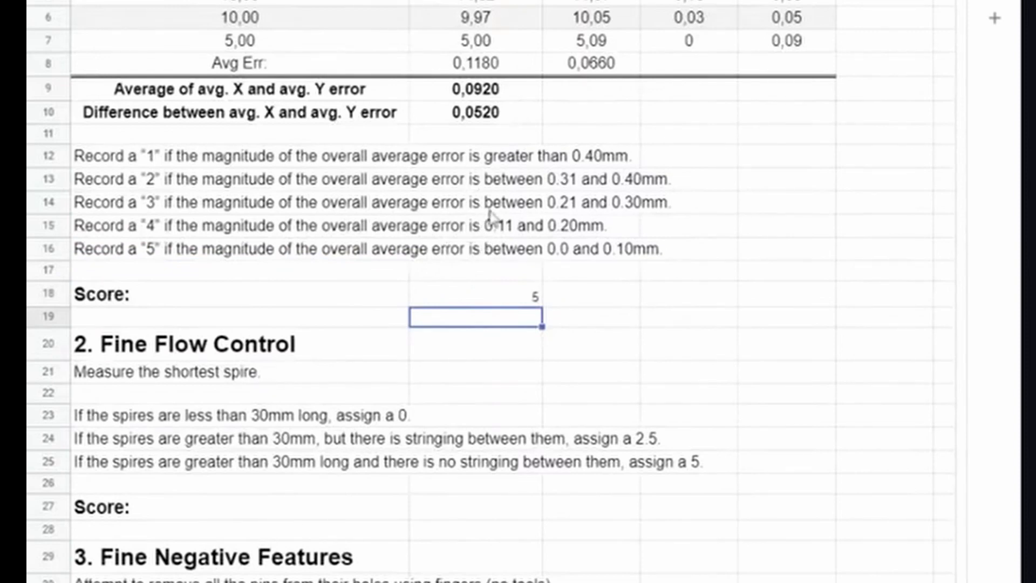
pyautogui.moveTo(156, 231)
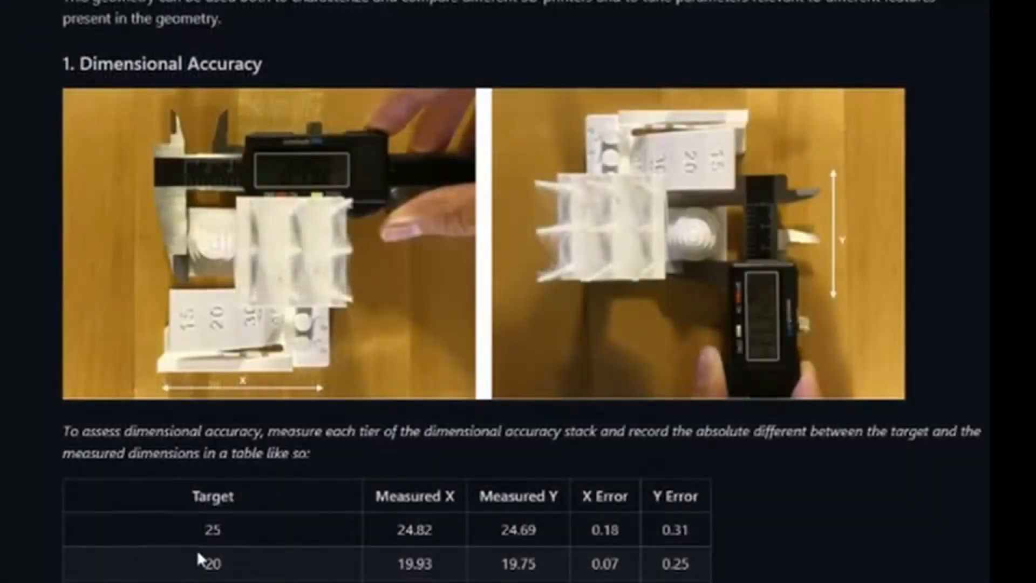
pyautogui.scroll(-3)
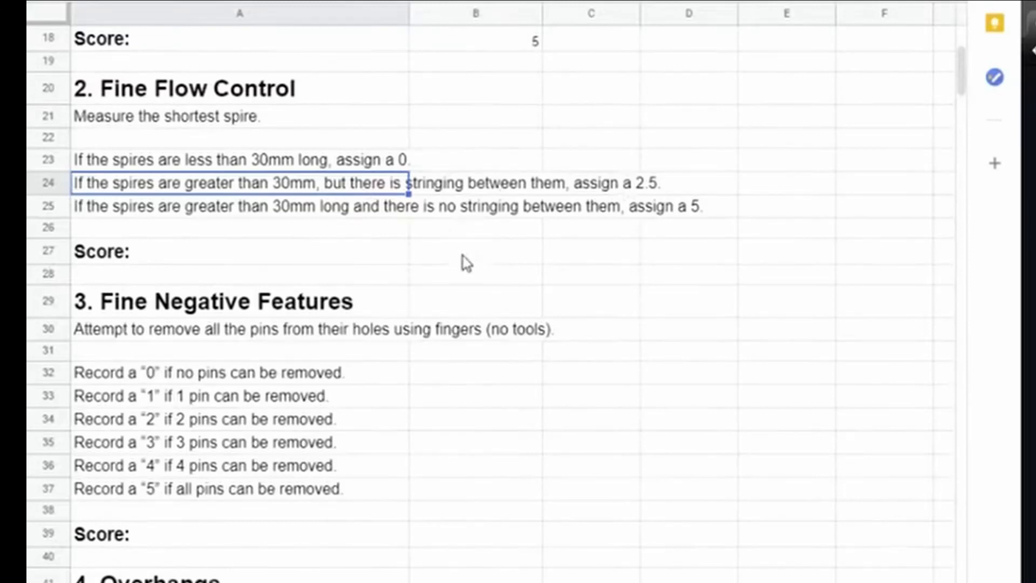
# - Enter 2.5 in cell B27 as the Fine Flow Control score
pyautogui.click(476, 251)
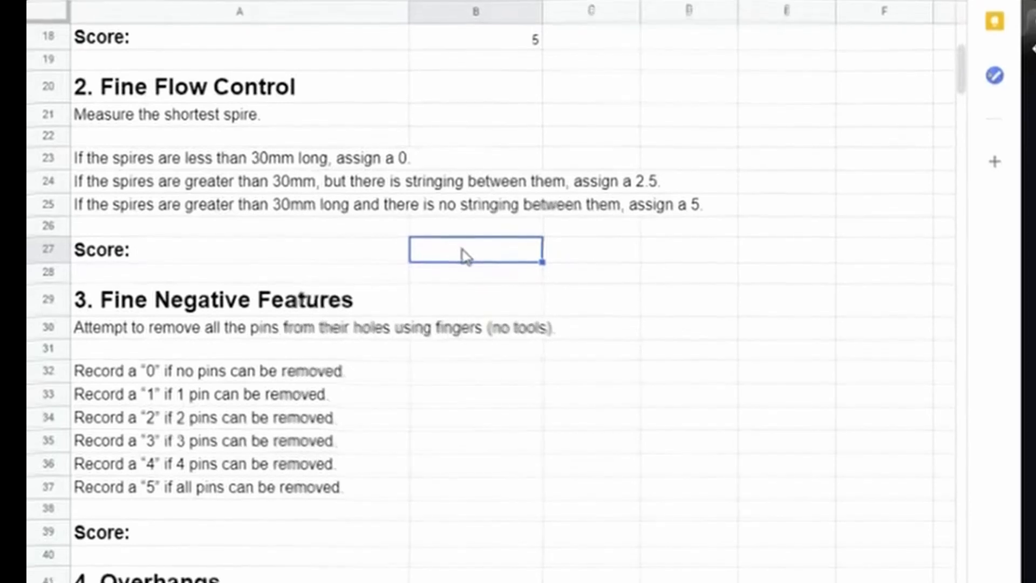
pyautogui.write('2.5')
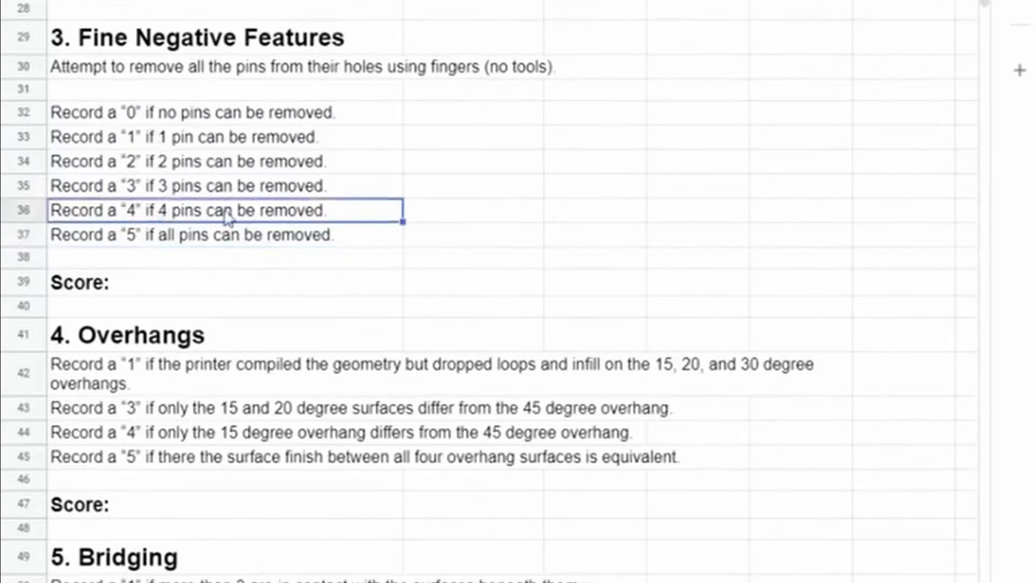
# - Check the 1-pin removal rule and select cell B39 for the Fine Negative Features score
pyautogui.click(224, 136)
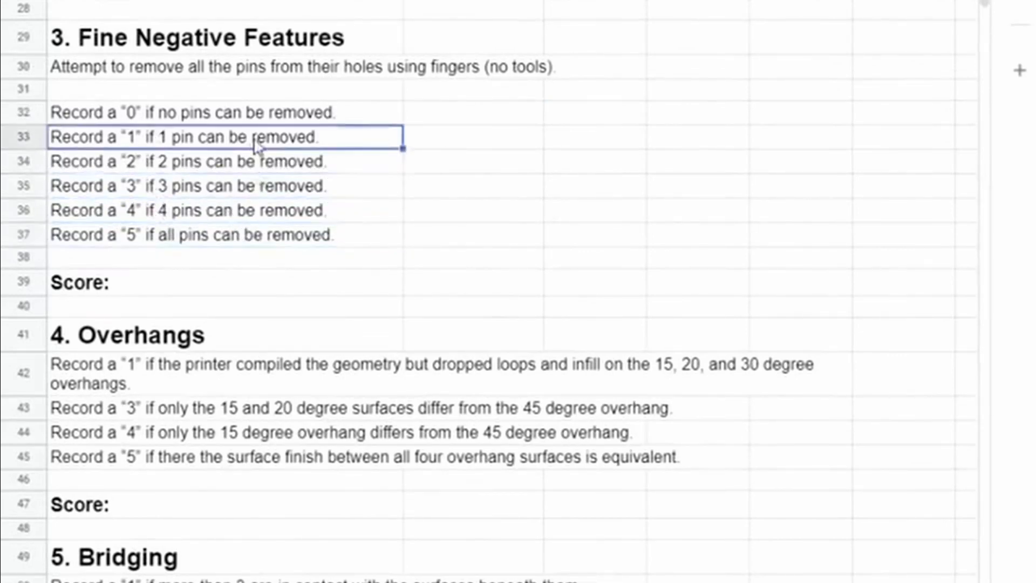
pyautogui.moveTo(162, 122)
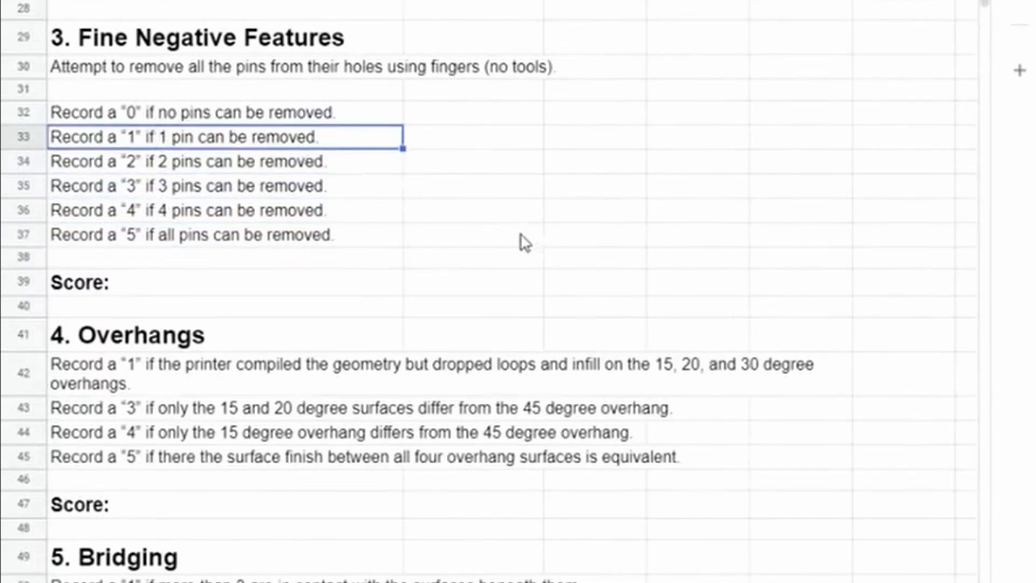
pyautogui.click(474, 282)
pyautogui.write('5')
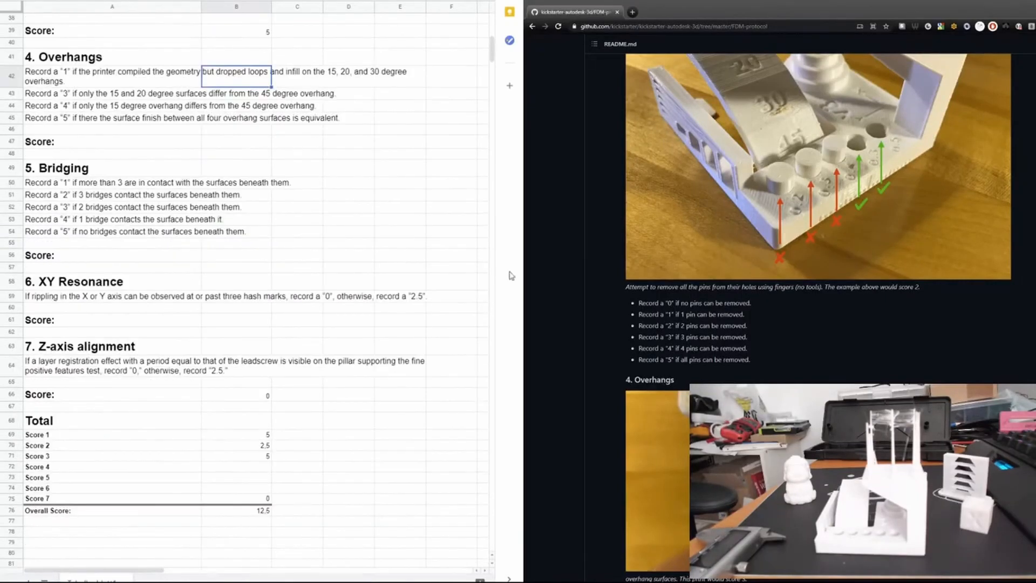
# - Review the overhang rule that earns a 3 and enter 3 in cell B47
pyautogui.scroll(-3)
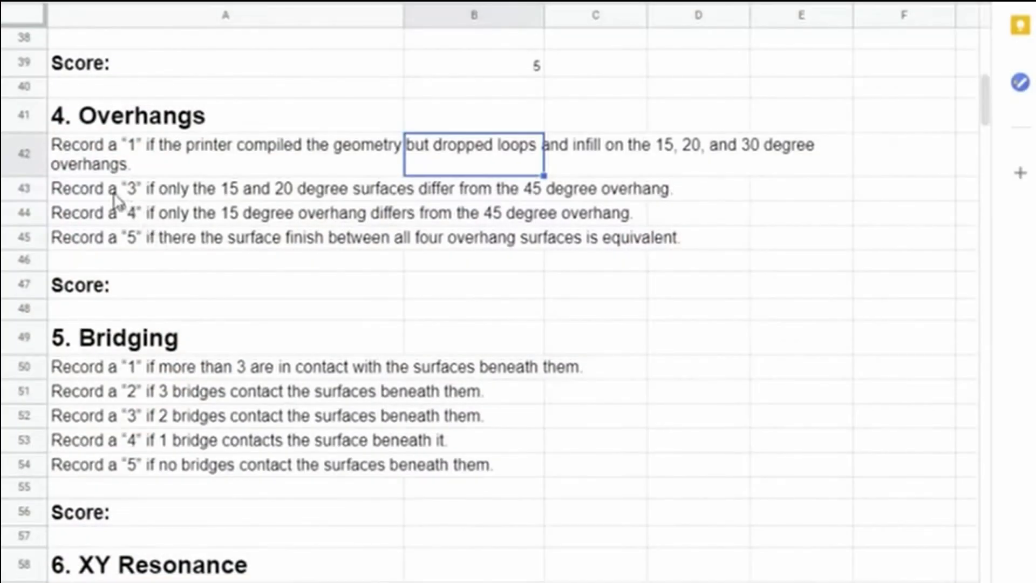
pyautogui.click(225, 188)
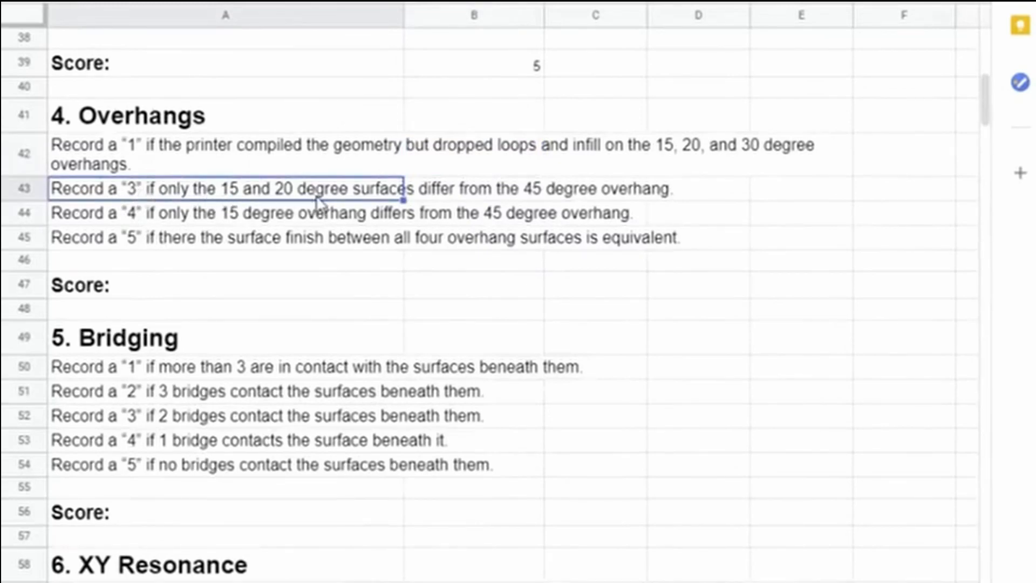
pyautogui.write('3')
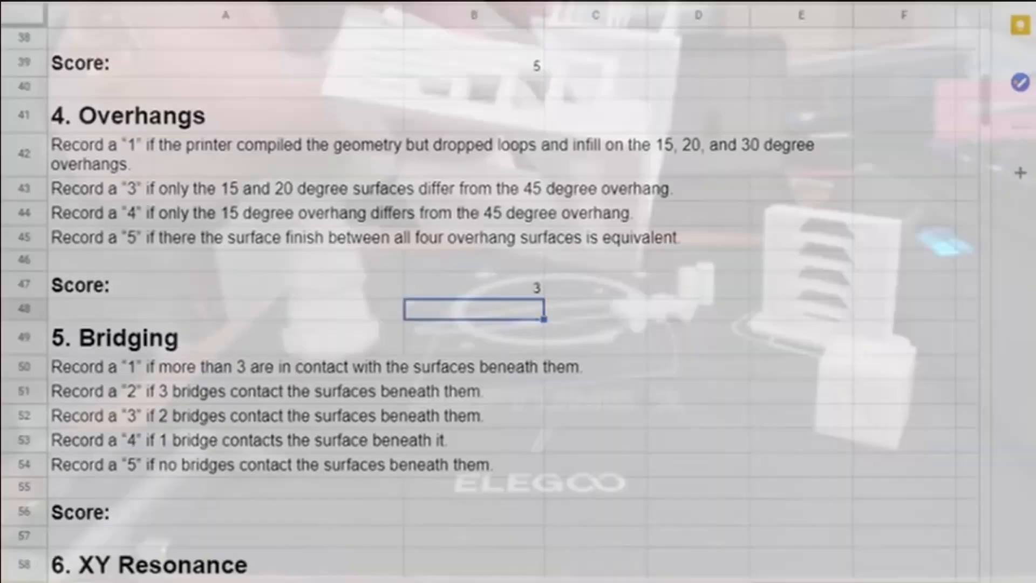
pyautogui.scroll(-3)
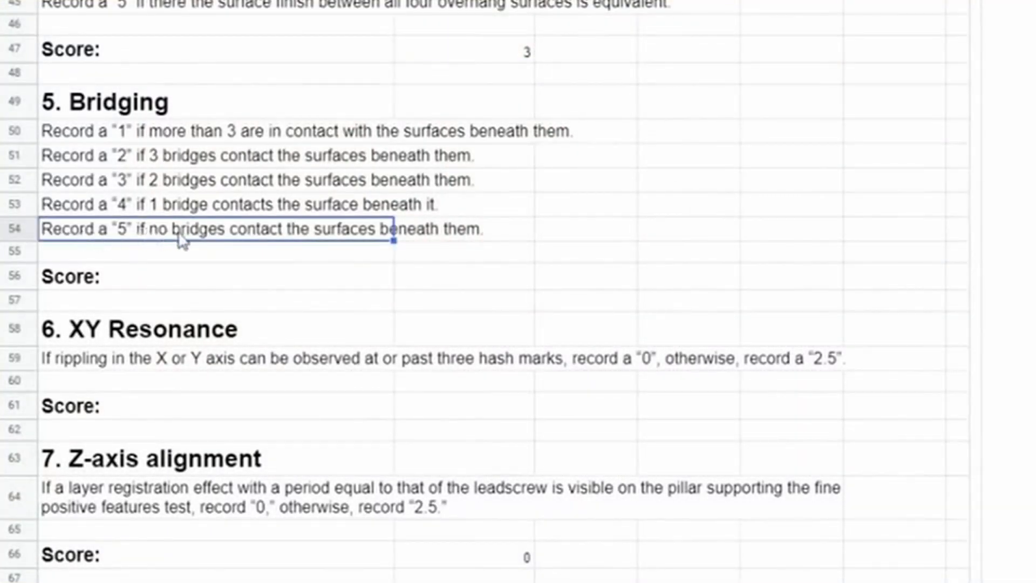
pyautogui.moveTo(412, 238)
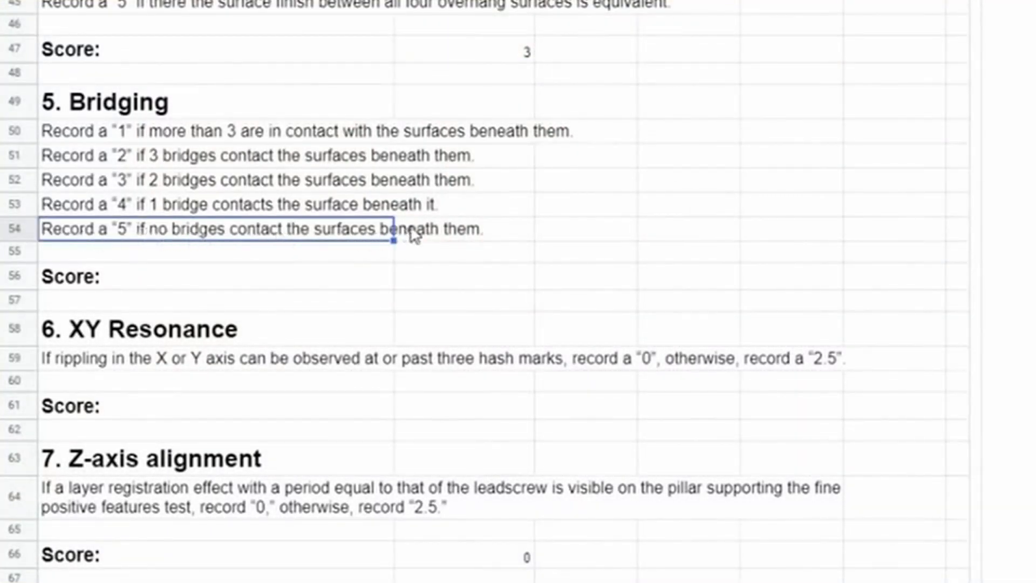
pyautogui.click(463, 276)
pyautogui.write('5')
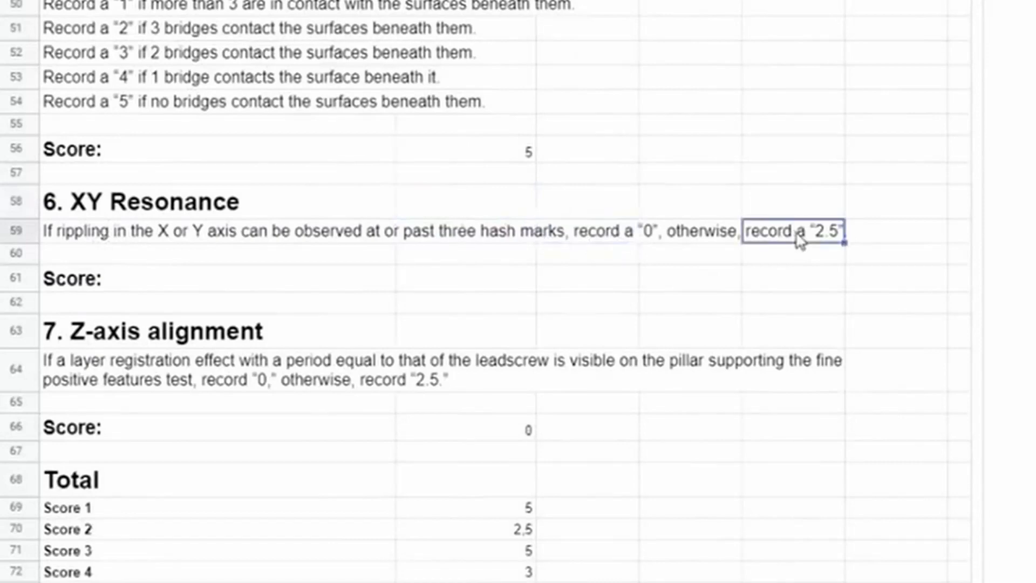
# - Enter 2.5 in cell B61 as the XY Resonance score
pyautogui.click(466, 278)
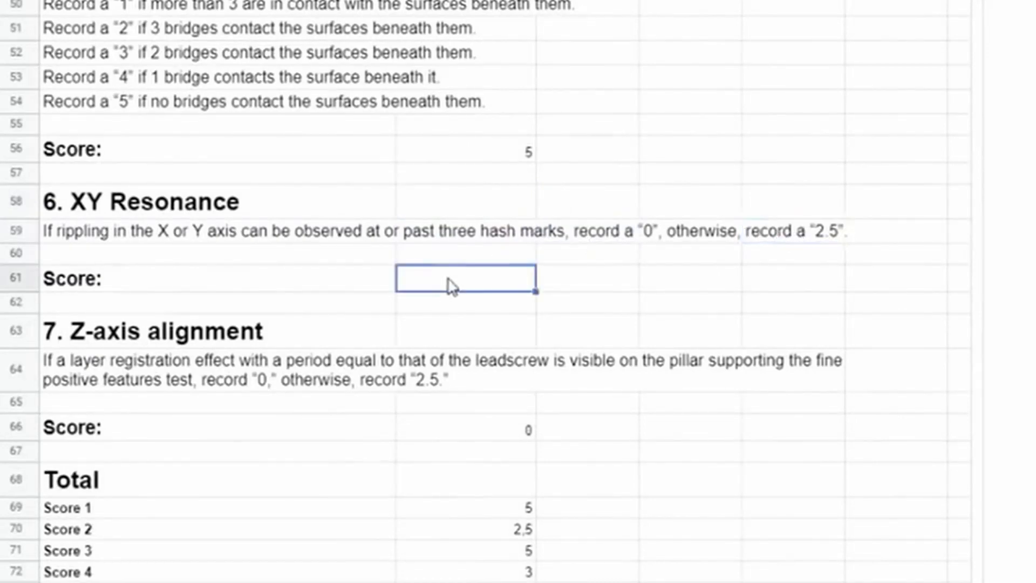
pyautogui.write('2.5')
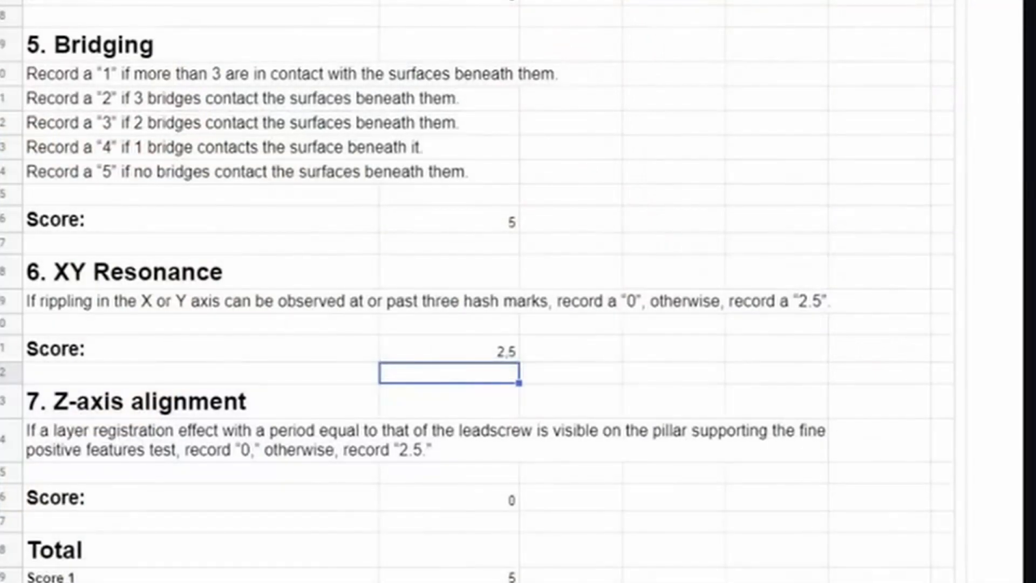
# - Confirm the Z-axis score of 0 in B66 and the Overall Score total of 23
pyautogui.click(449, 498)
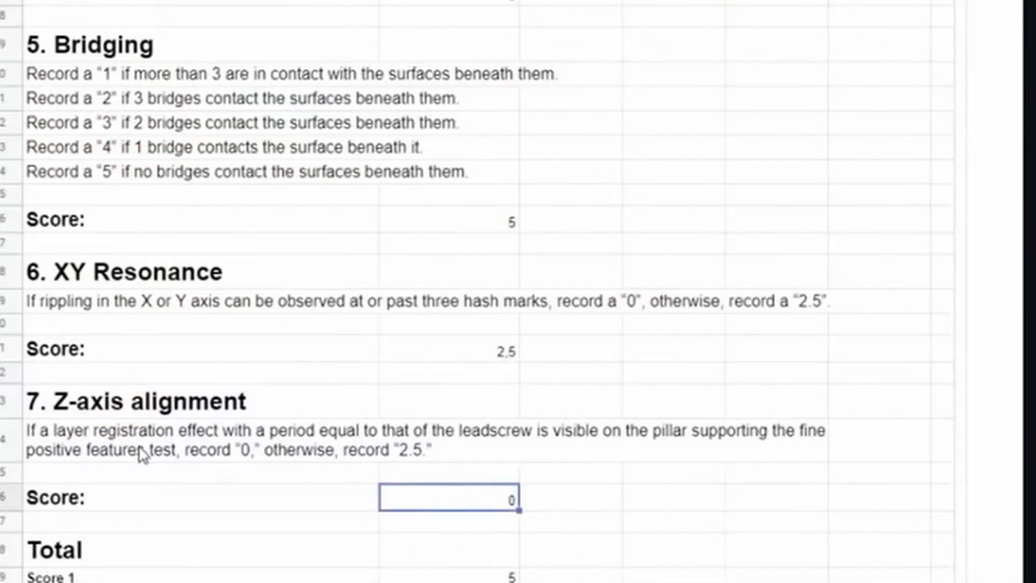
pyautogui.moveTo(281, 466)
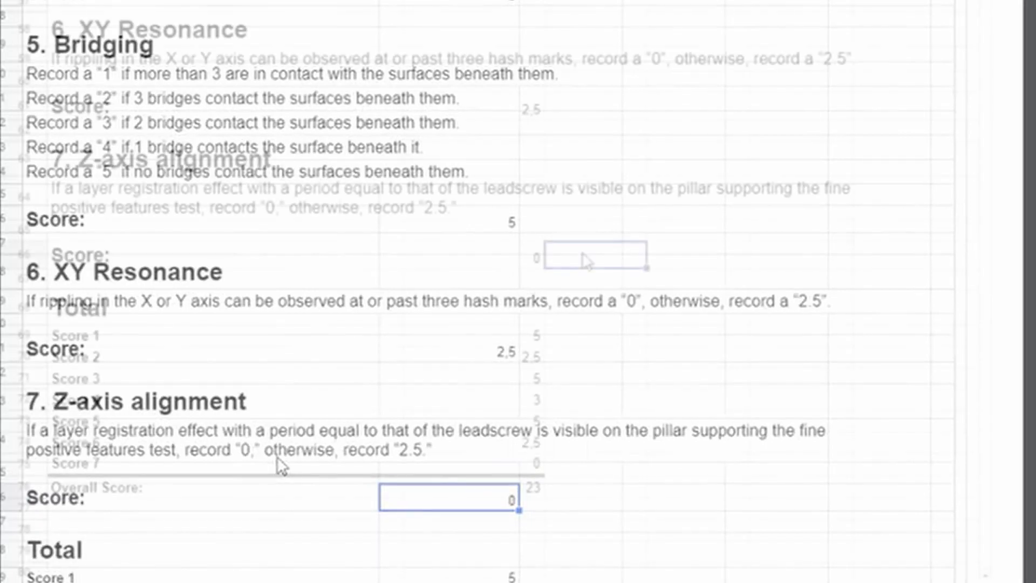
pyautogui.scroll(-3)
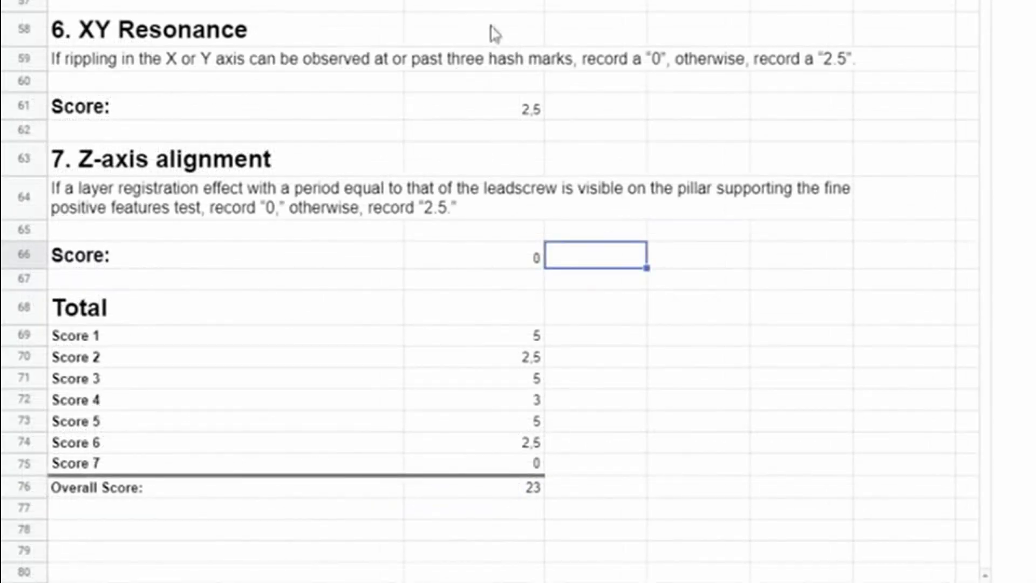
pyautogui.scroll(-3)
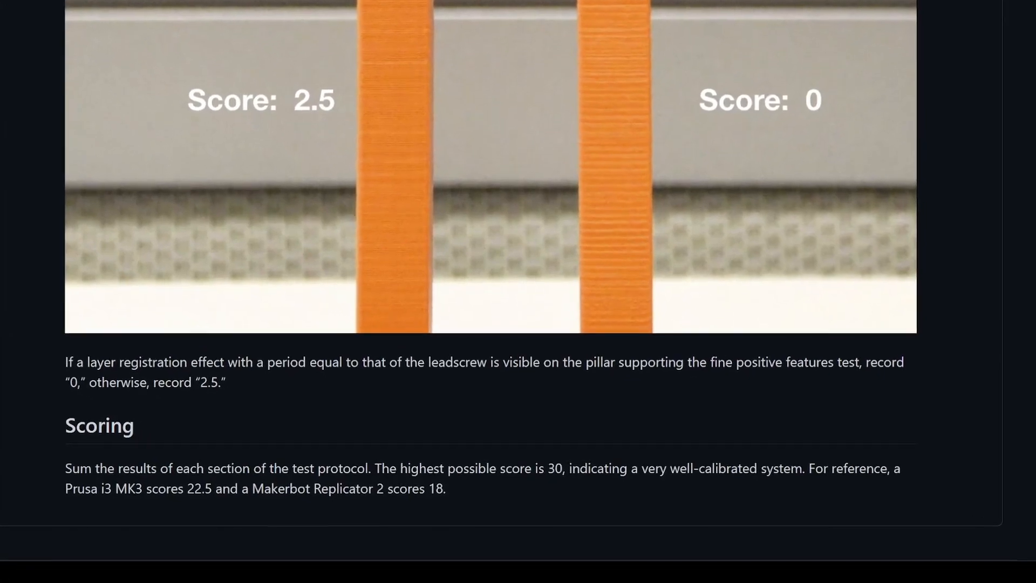
# - Scroll the README to the Scoring section with its 30-point maximum and reference printer scores
pyautogui.scroll(-3)
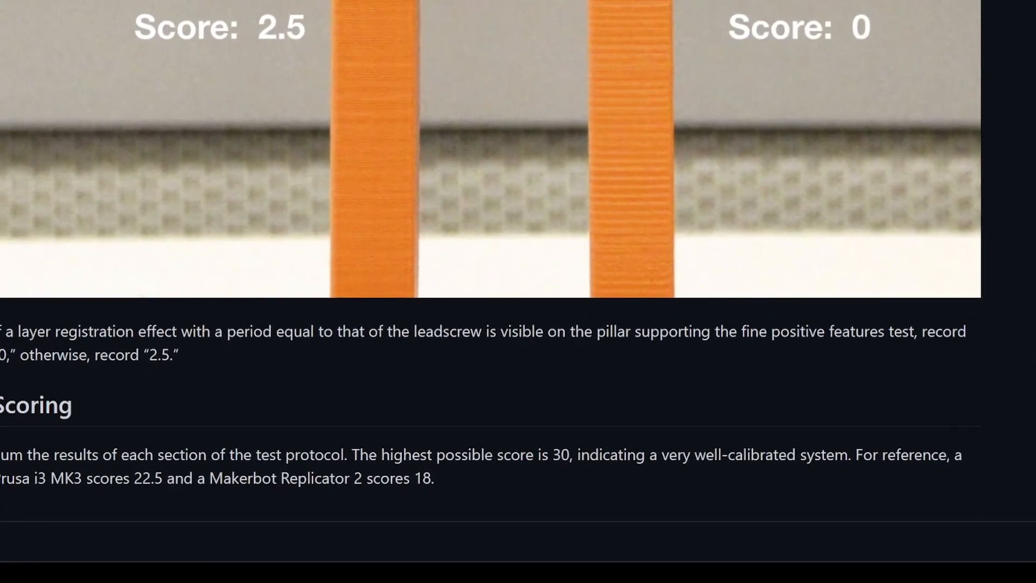
pyautogui.scroll(-3)
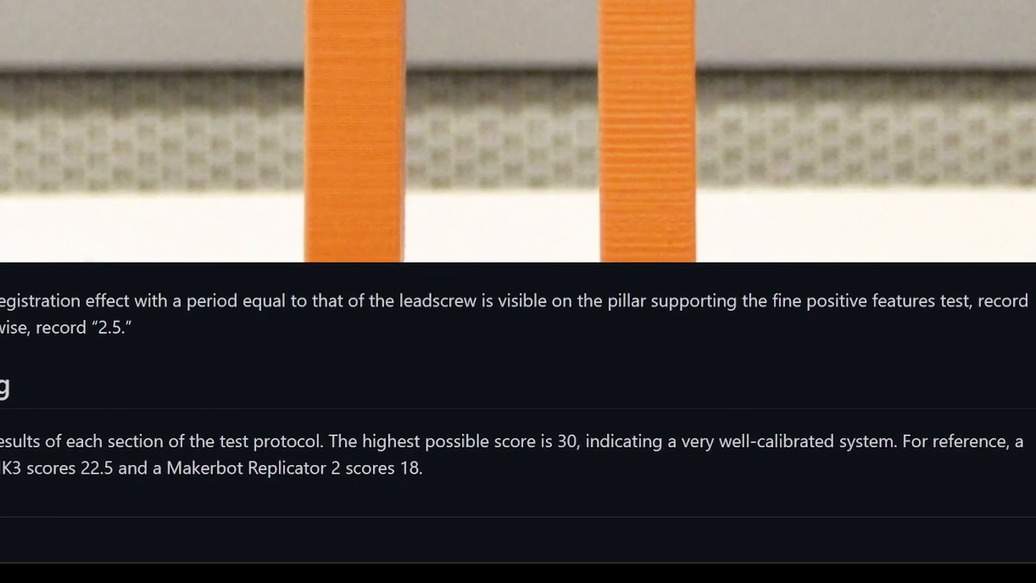